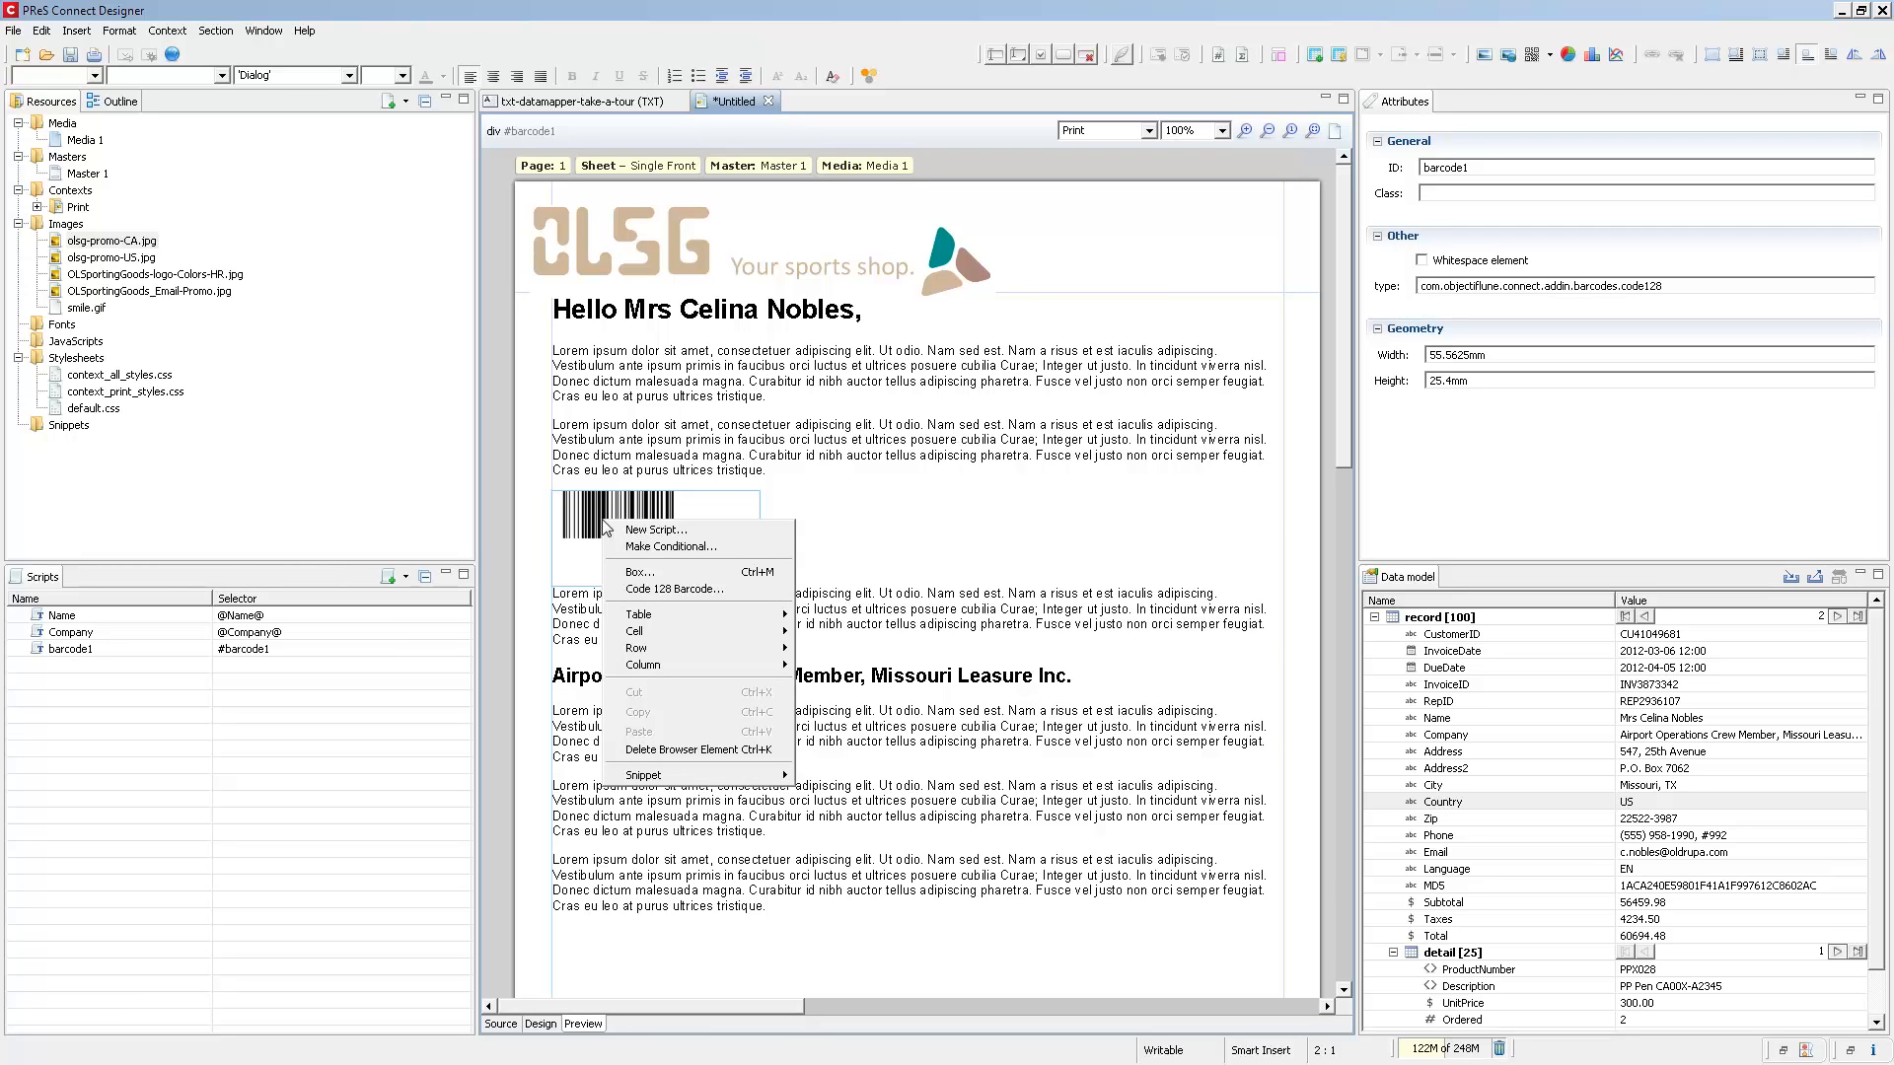
Create a new script linking the Code 128 barcode to record data
left_click(675, 589)
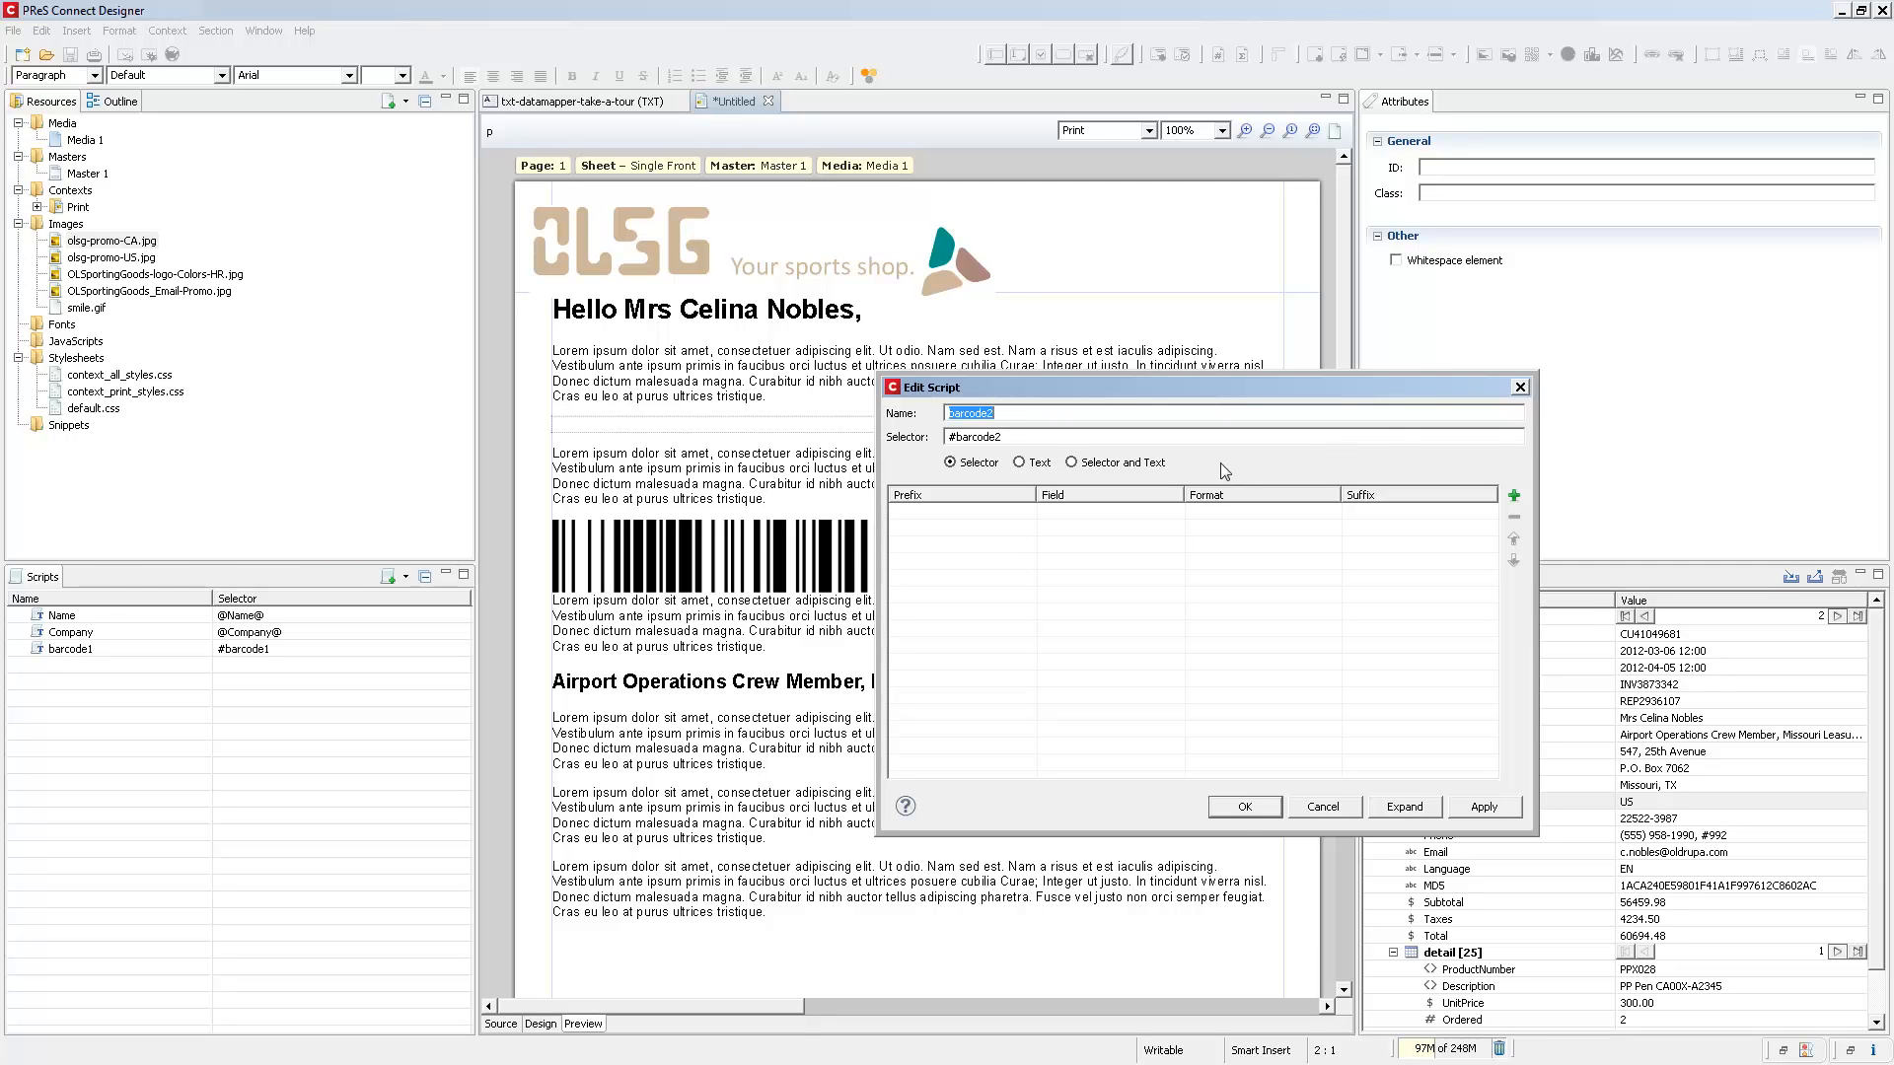
Confirm the new barcode2 script with selector #barcode2 for the QR code
left_click(1243, 805)
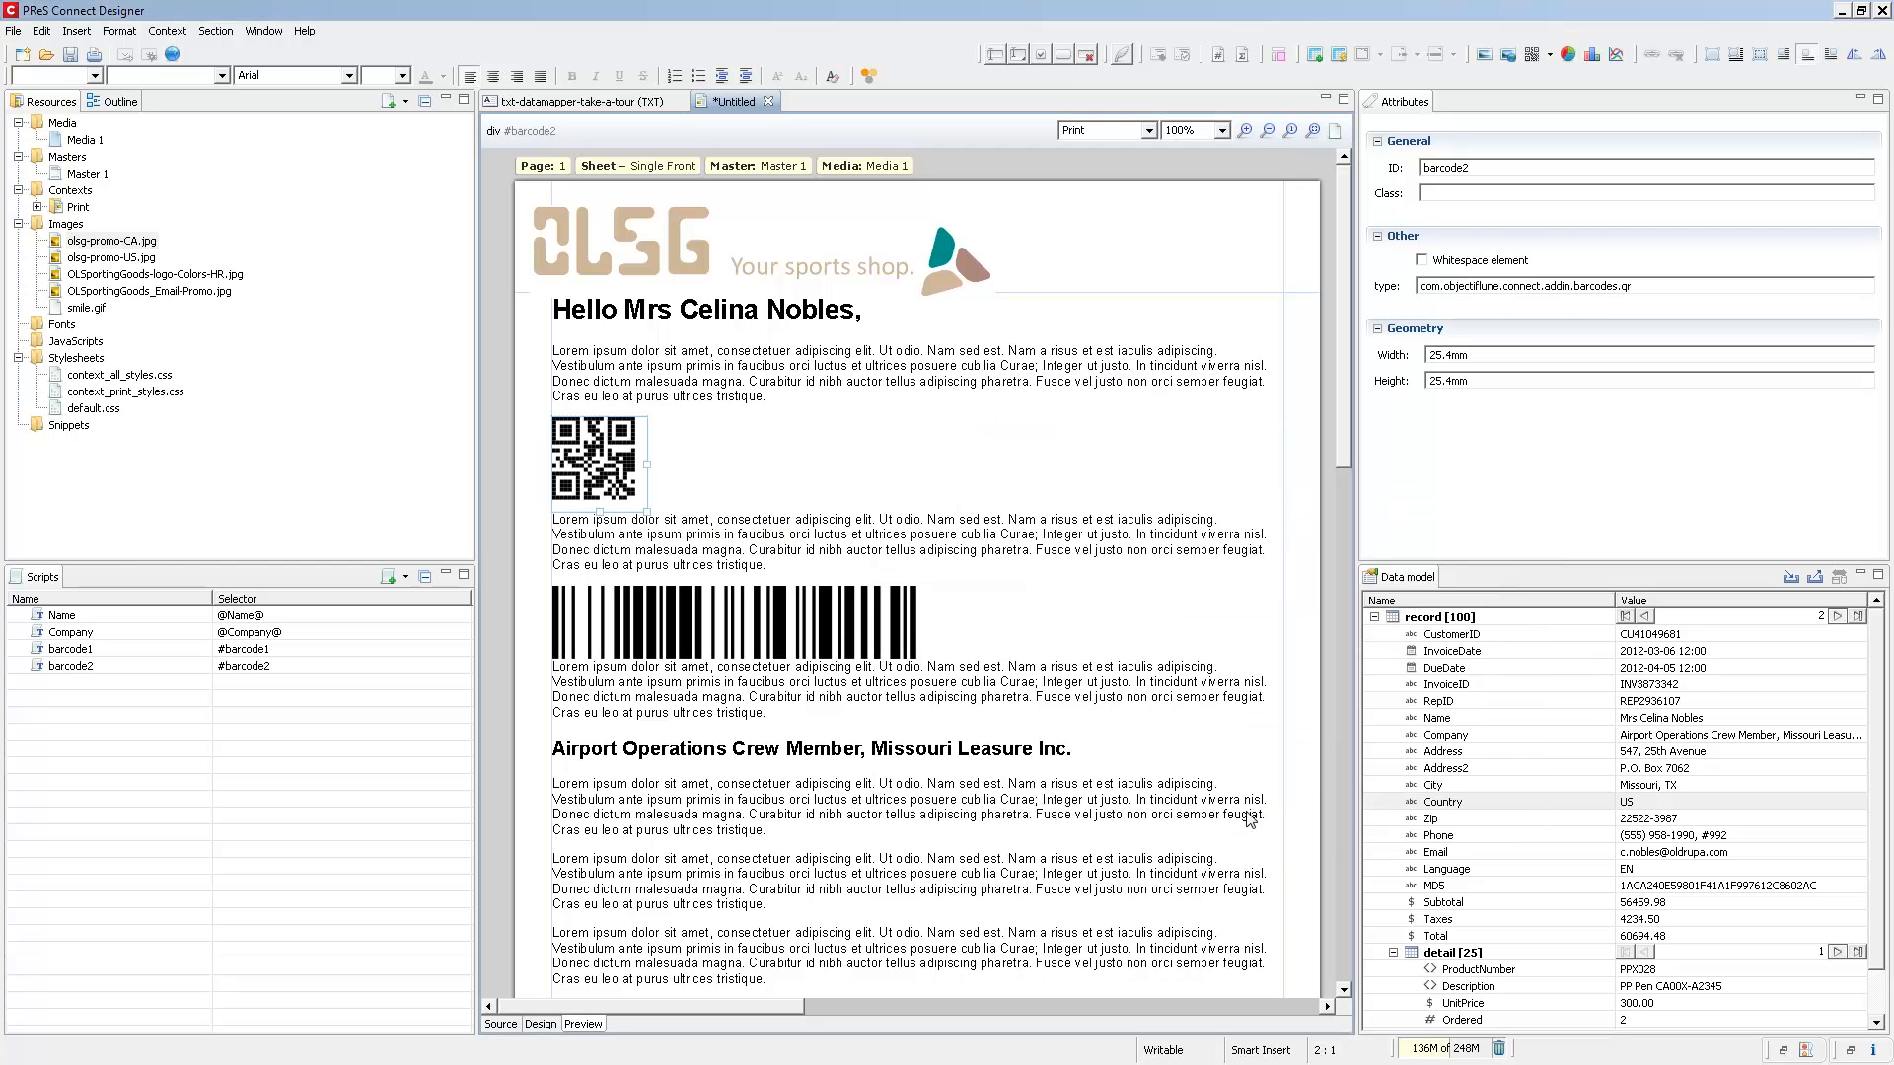